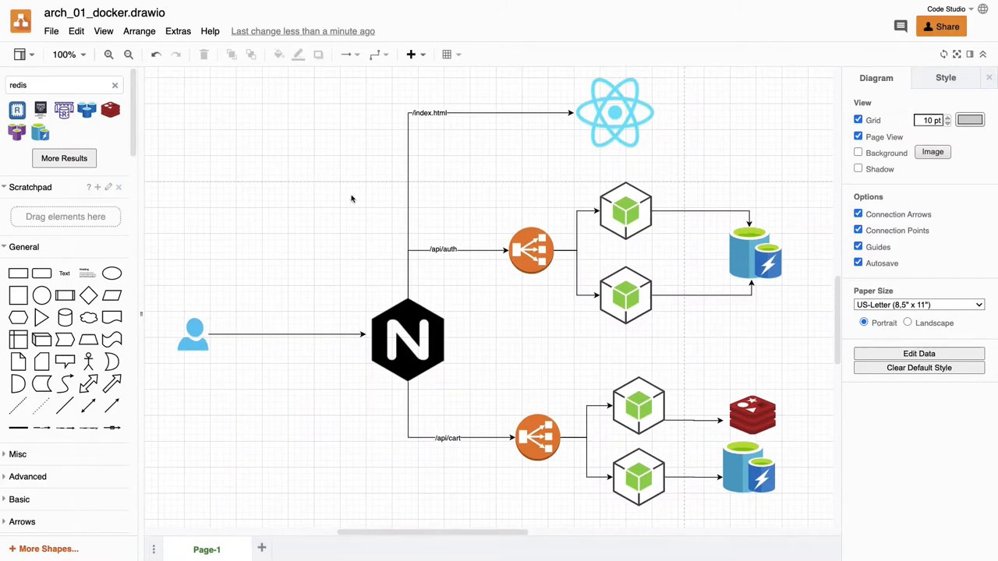
- Review the NGINX gateway, both load balancers and the auth and cart microservices by selecting each in turn
{"action": "left_click", "coordinate": [407, 340]}
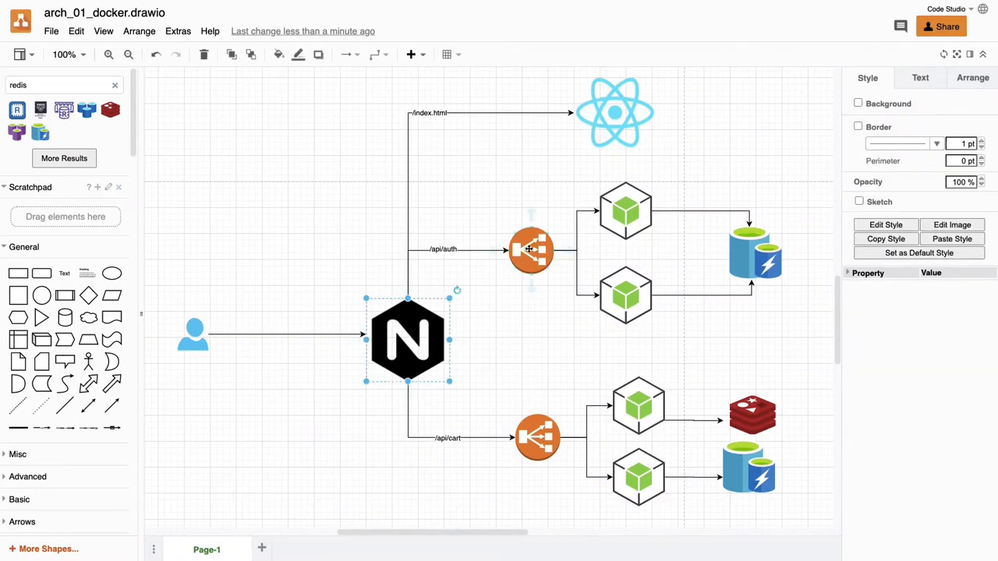
{"action": "left_click", "coordinate": [536, 436]}
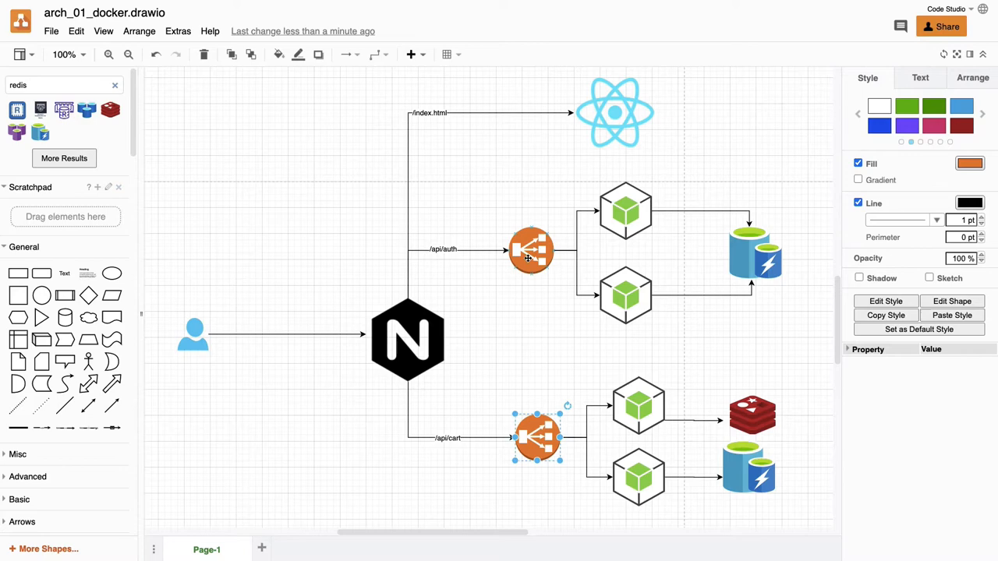
{"action": "left_click", "coordinate": [530, 250]}
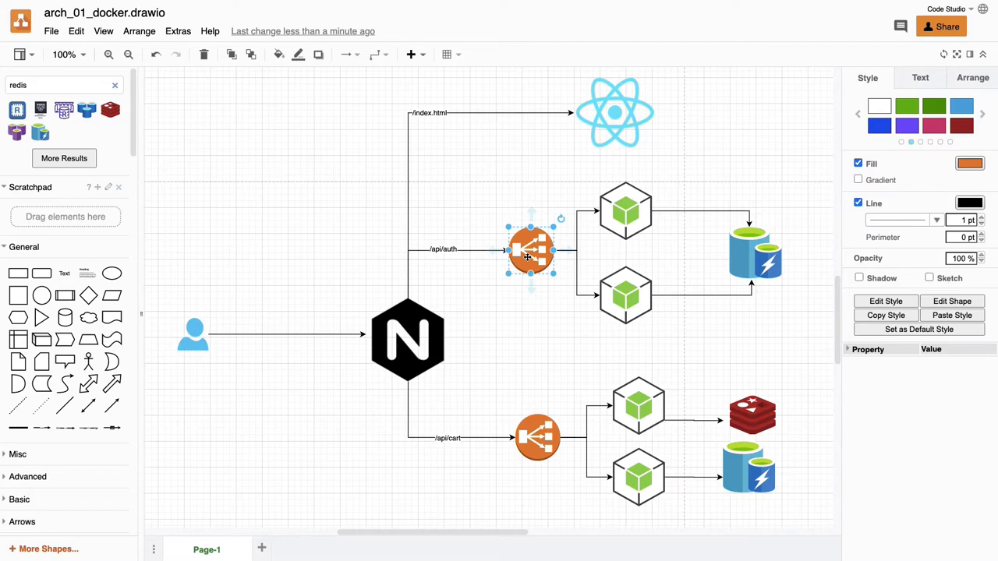
{"action": "mouse_move", "coordinate": [377, 234]}
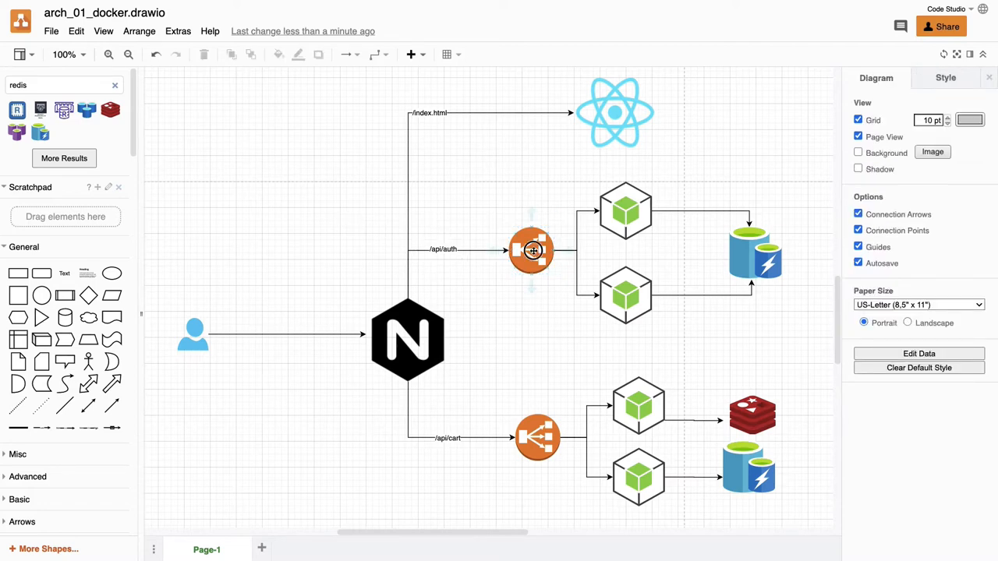
{"action": "left_click", "coordinate": [530, 250]}
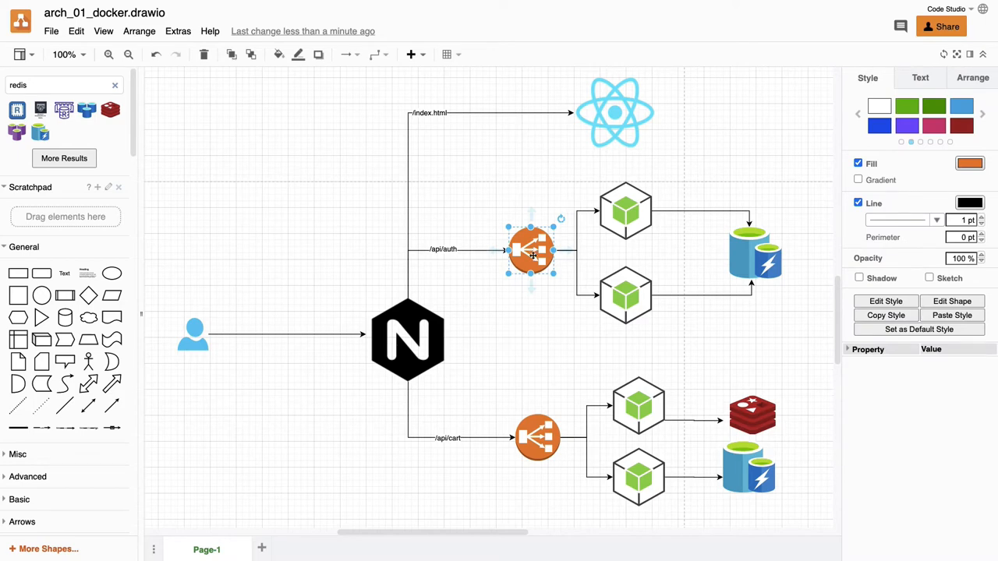
{"action": "left_click", "coordinate": [625, 210]}
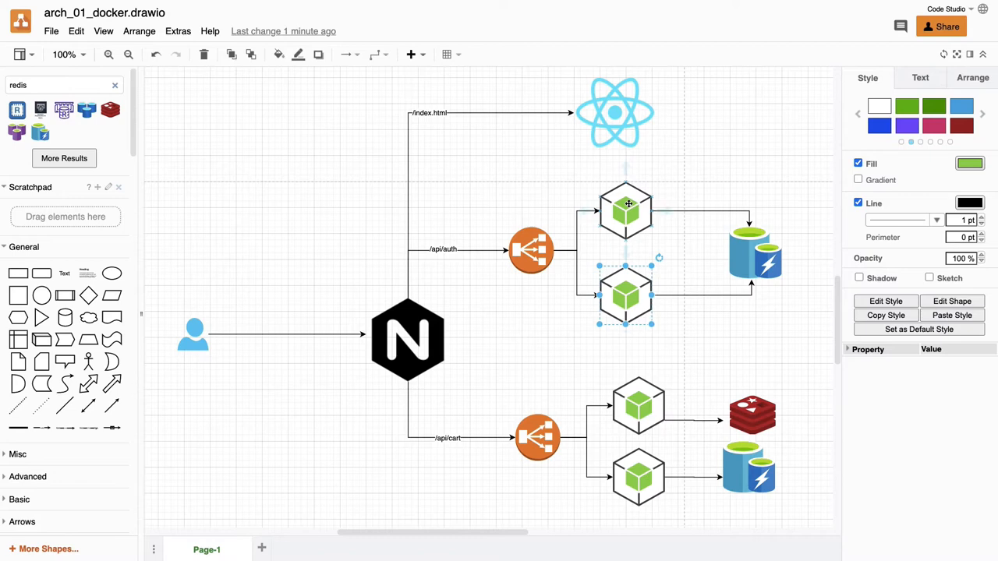
{"action": "left_click", "coordinate": [627, 209]}
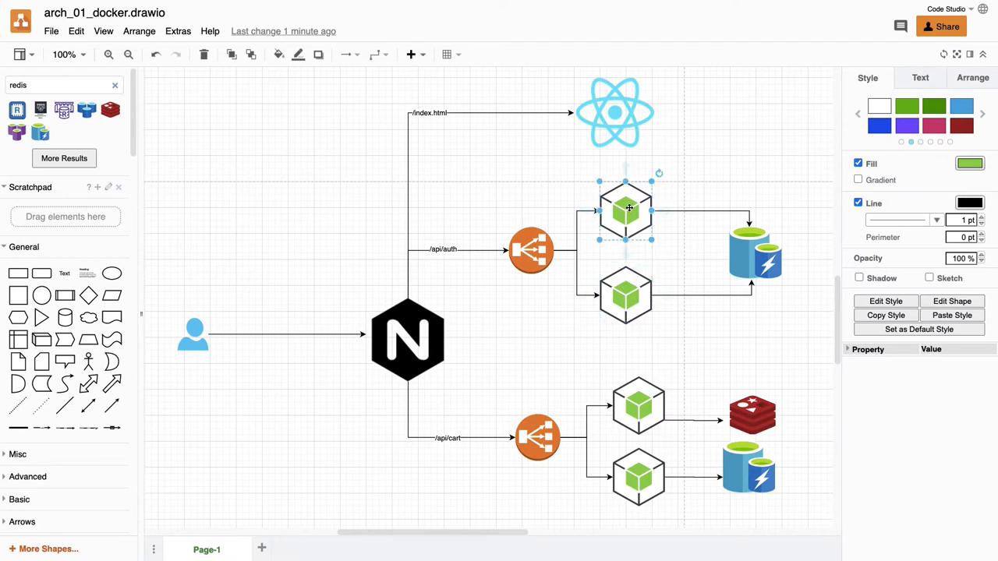
{"action": "left_click", "coordinate": [638, 405]}
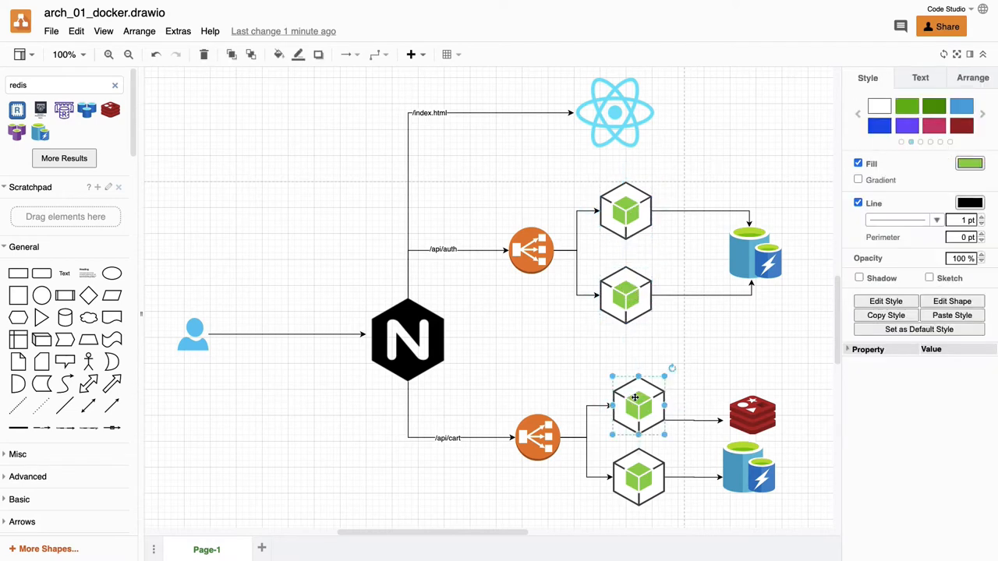
{"action": "left_click", "coordinate": [484, 351]}
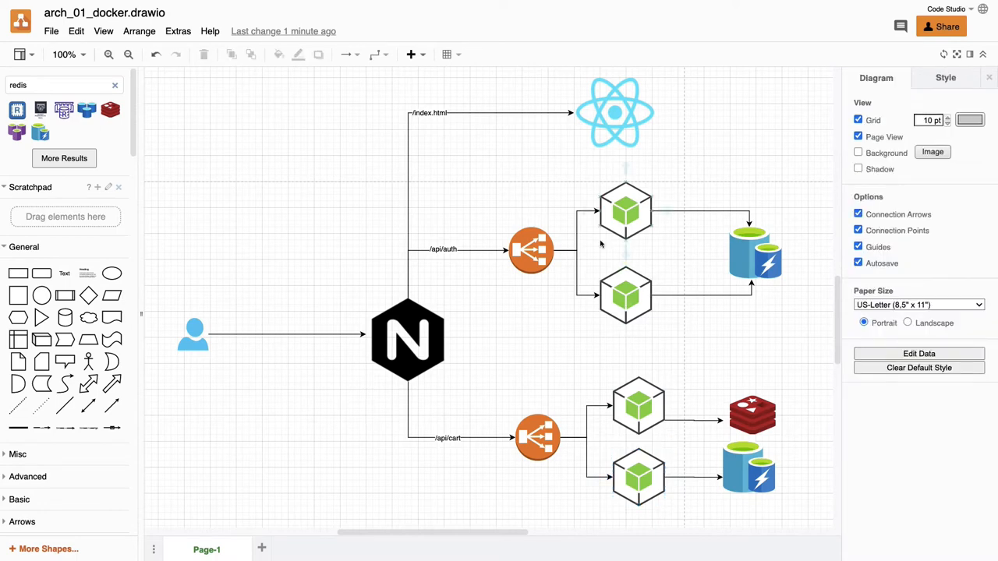
{"action": "mouse_move", "coordinate": [558, 191]}
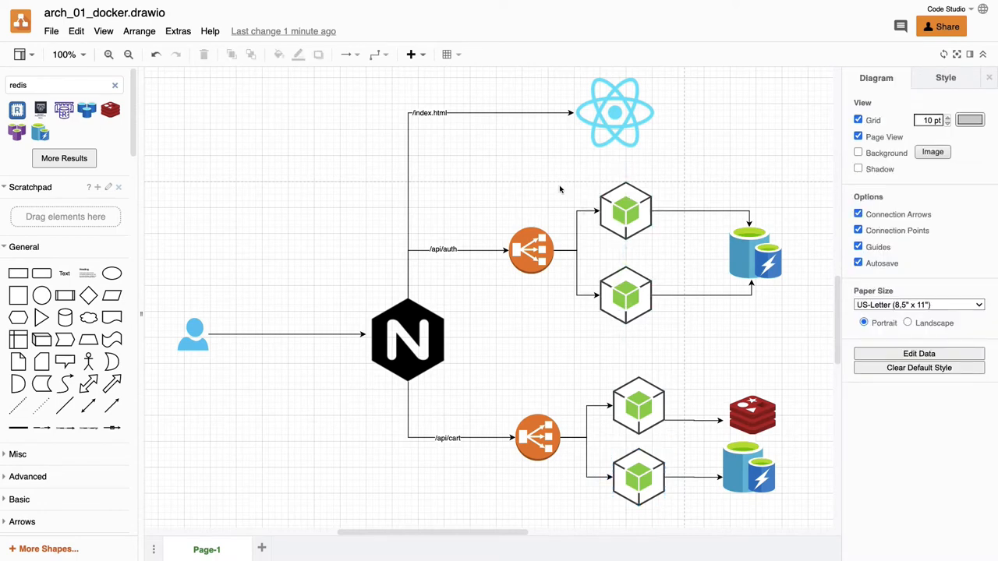
{"action": "mouse_move", "coordinate": [540, 181]}
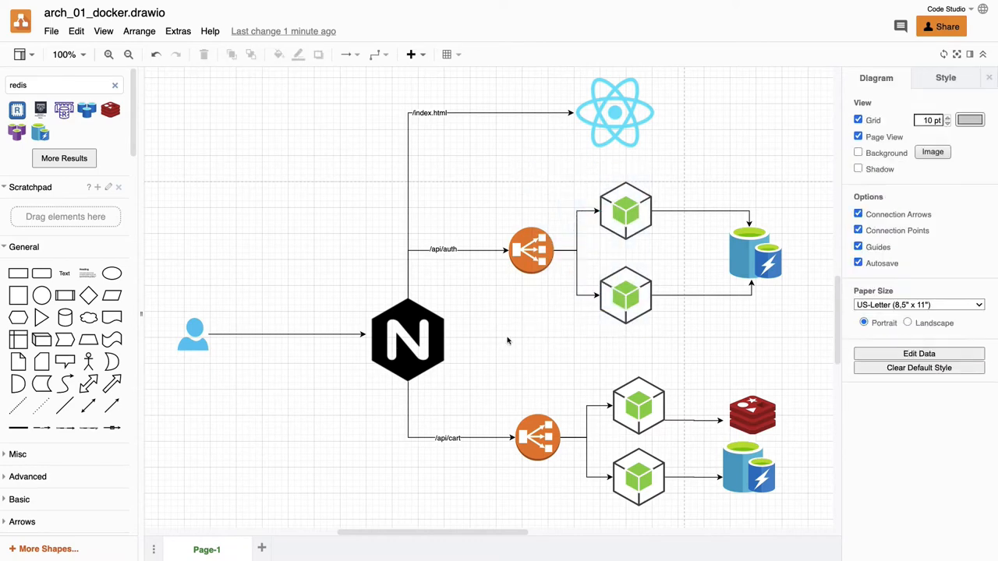
{"action": "mouse_move", "coordinate": [565, 310]}
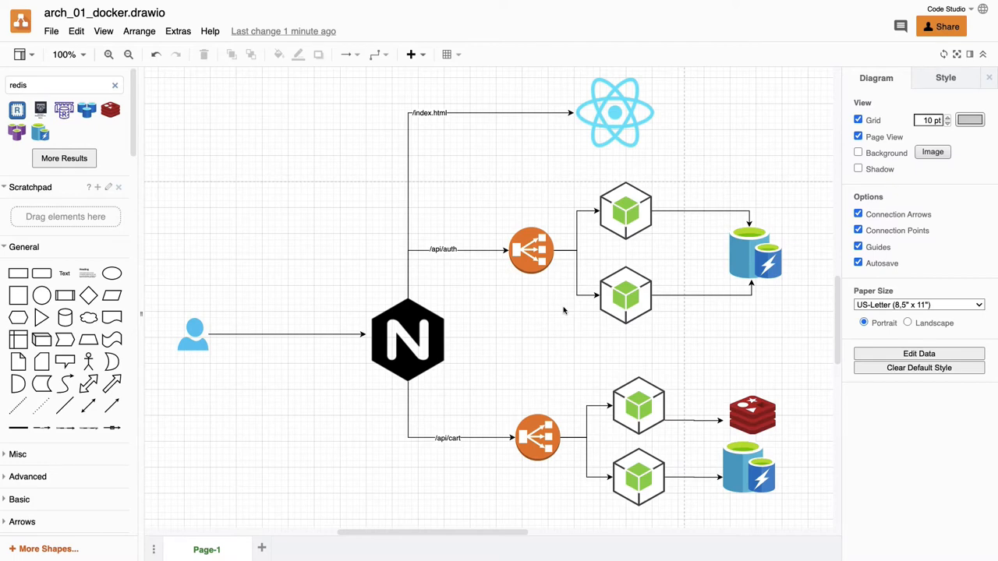
{"action": "mouse_move", "coordinate": [575, 240]}
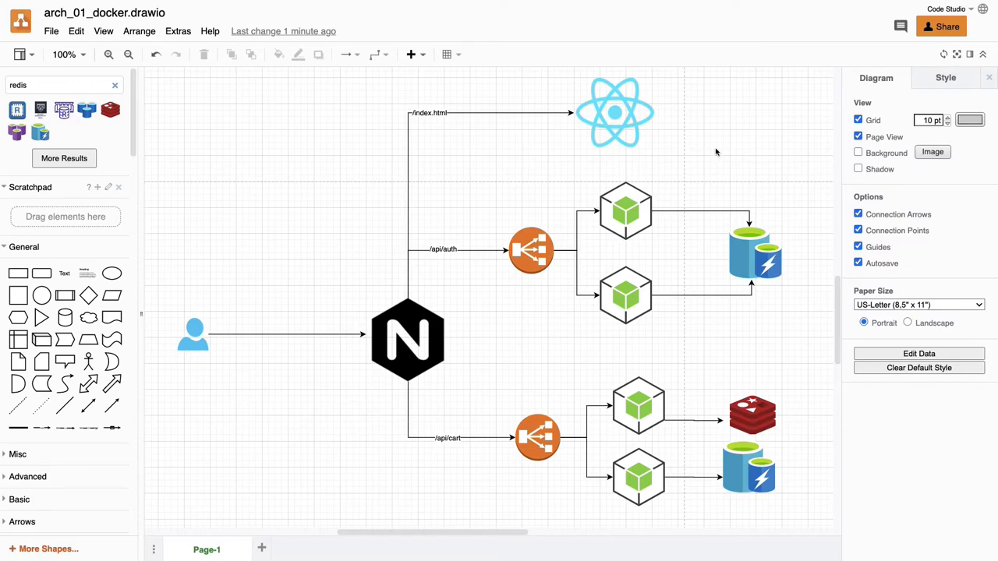
- Inspect the auth microservices, upper cart microservice, Redis and lower cart microservice one by one
{"action": "left_click", "coordinate": [754, 251]}
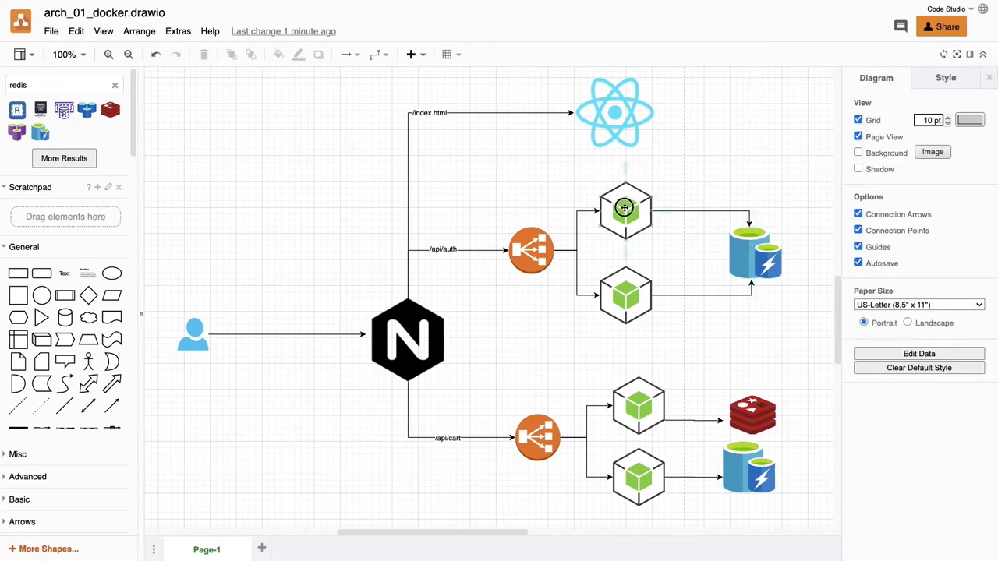
{"action": "left_click", "coordinate": [624, 209]}
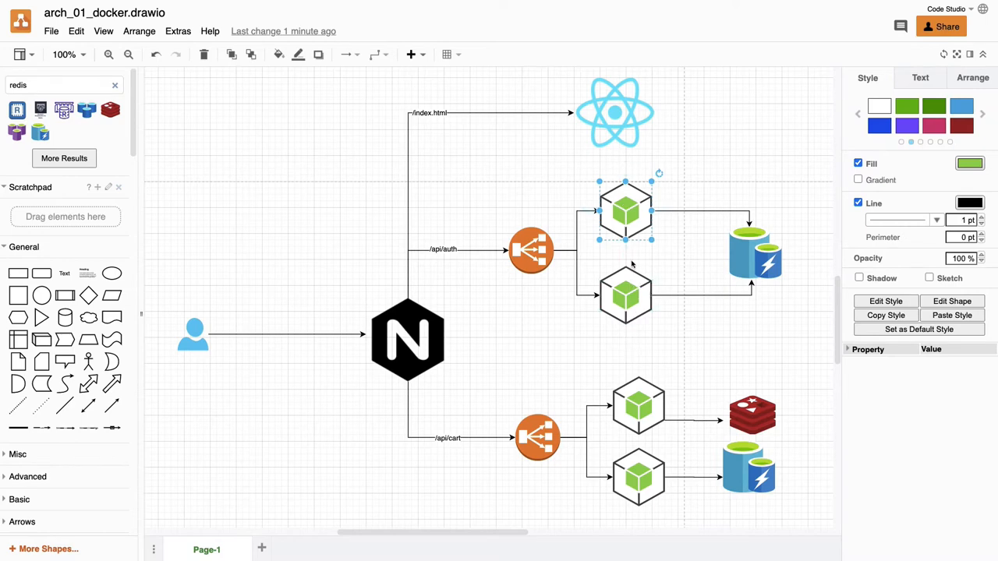
{"action": "left_click", "coordinate": [627, 295]}
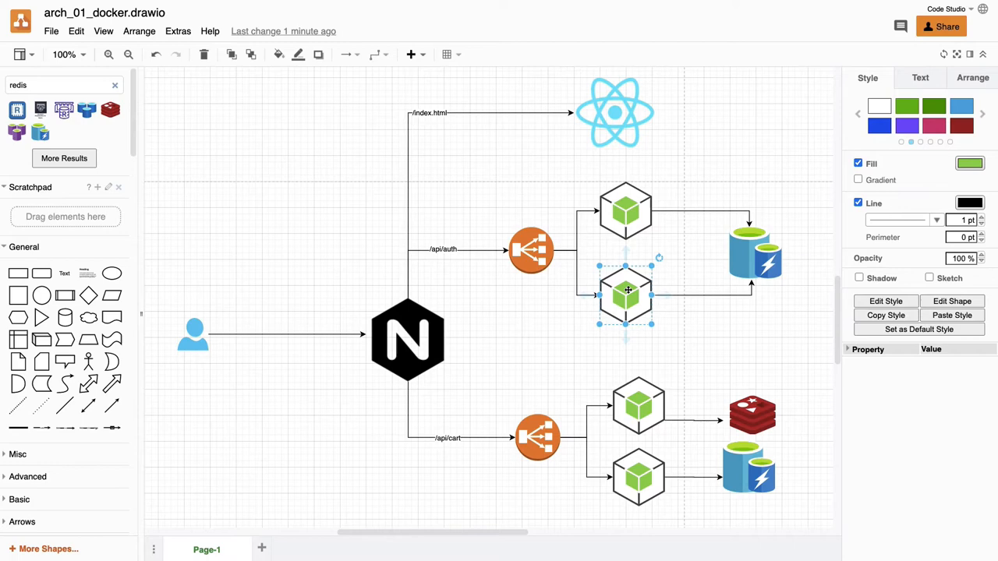
{"action": "left_click", "coordinate": [699, 165]}
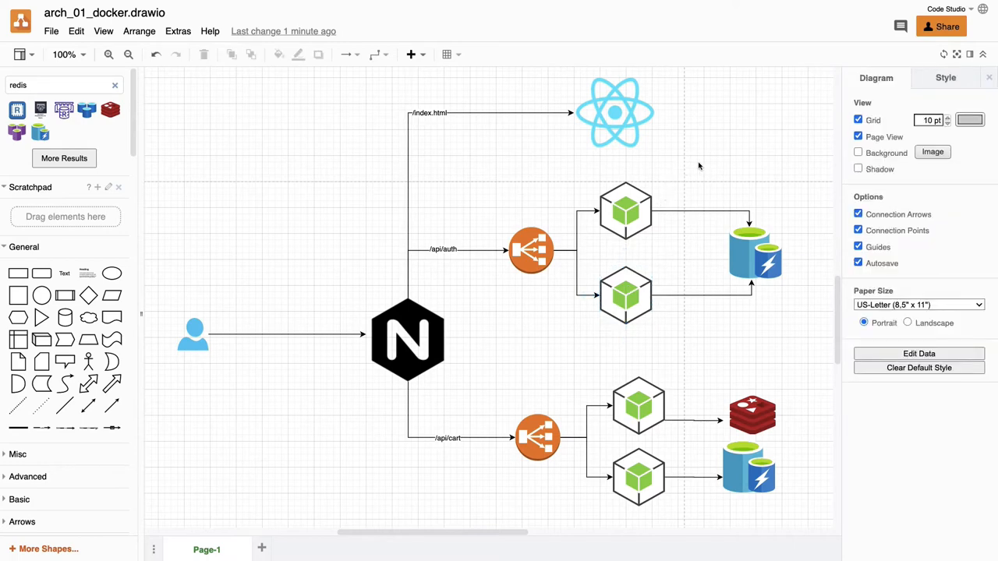
{"action": "mouse_move", "coordinate": [717, 190]}
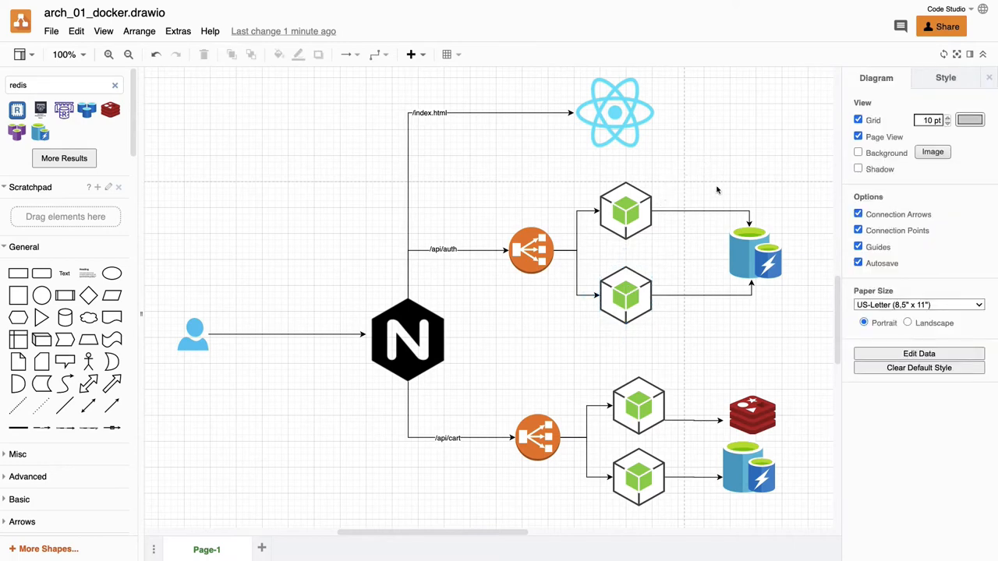
{"action": "left_click", "coordinate": [755, 253]}
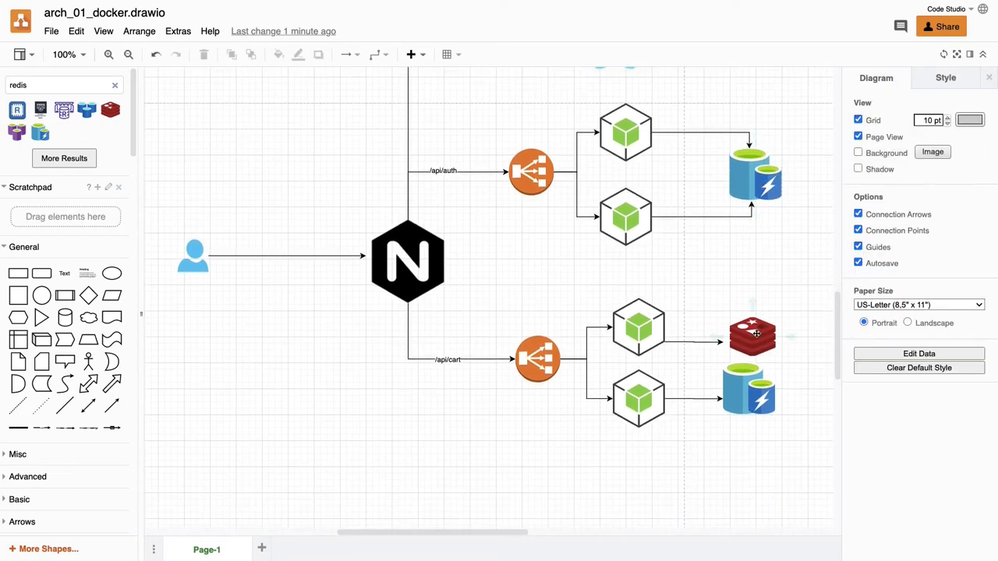
{"action": "left_click", "coordinate": [752, 336]}
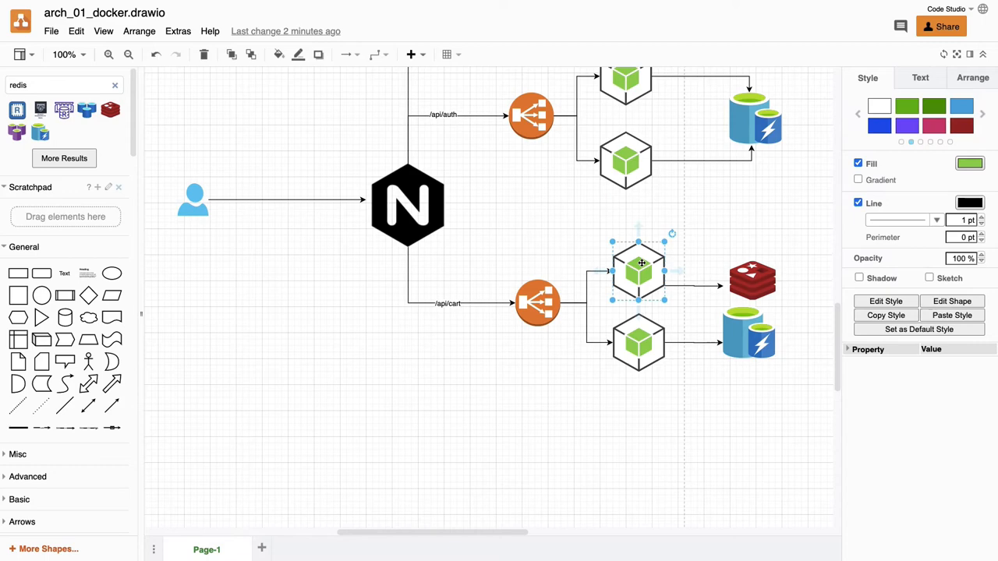
{"action": "left_click", "coordinate": [751, 281]}
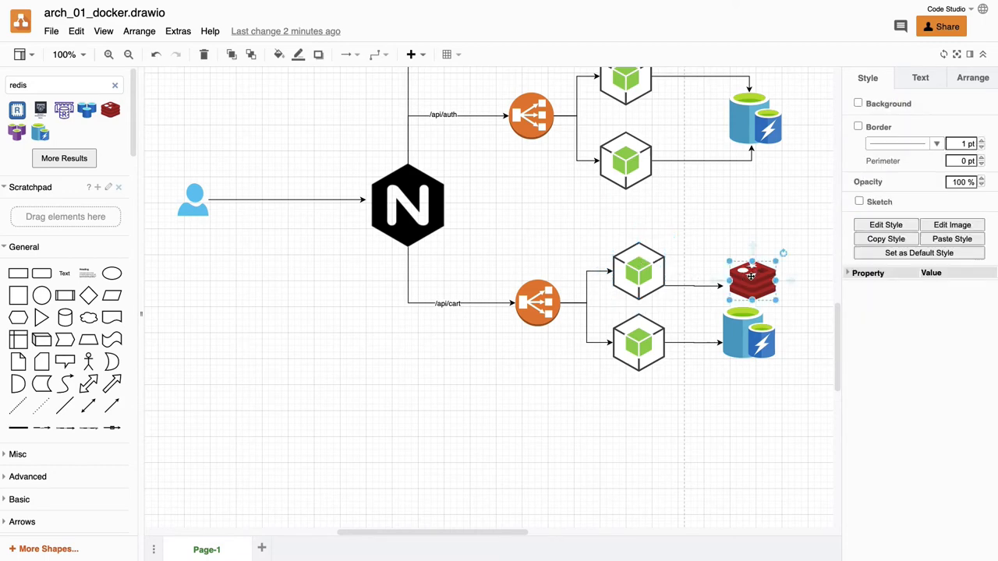
{"action": "left_click", "coordinate": [638, 342]}
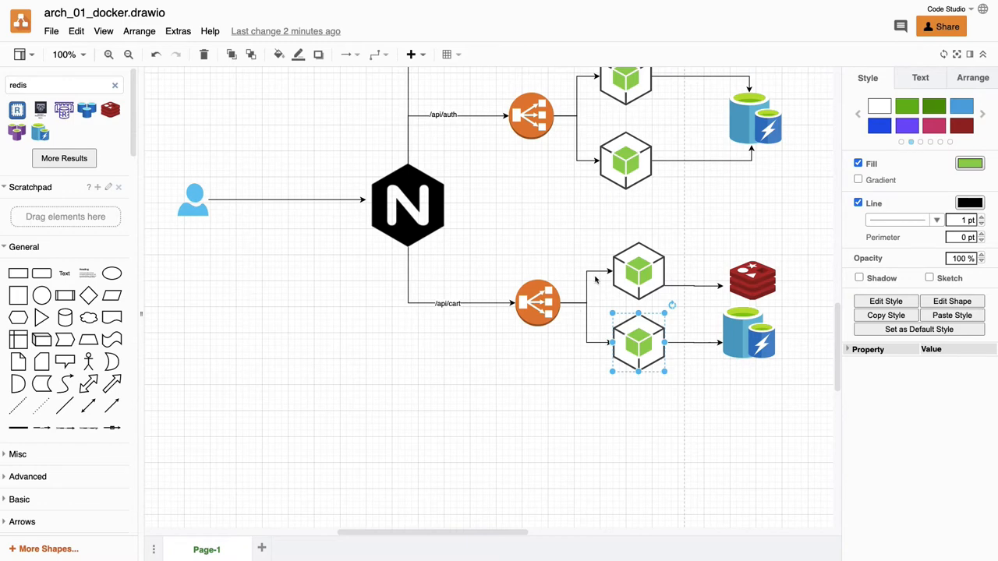
- Check the cart load balancer connector and the lower cart microservice, then clear the selection
{"action": "left_click", "coordinate": [605, 303]}
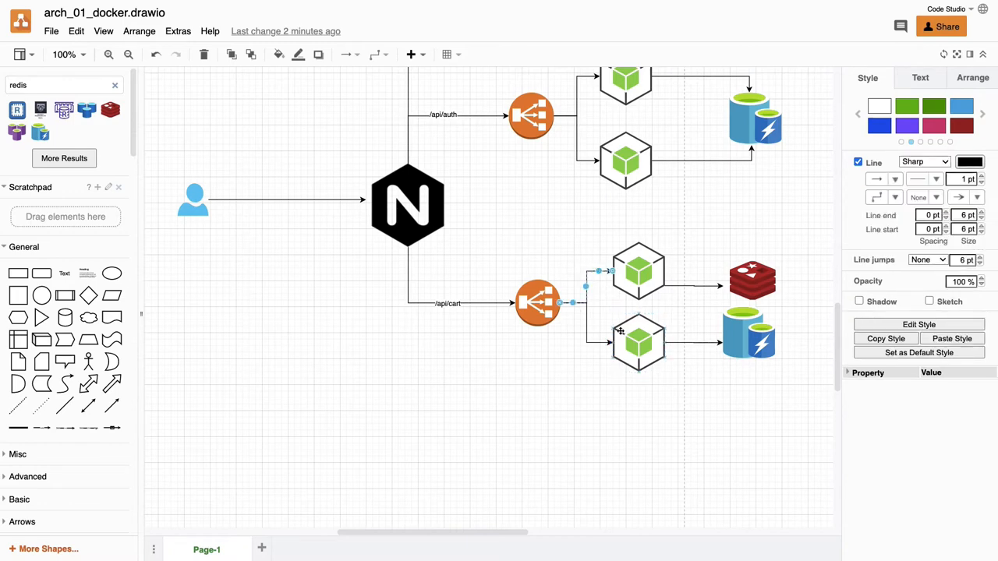
{"action": "left_click", "coordinate": [638, 343]}
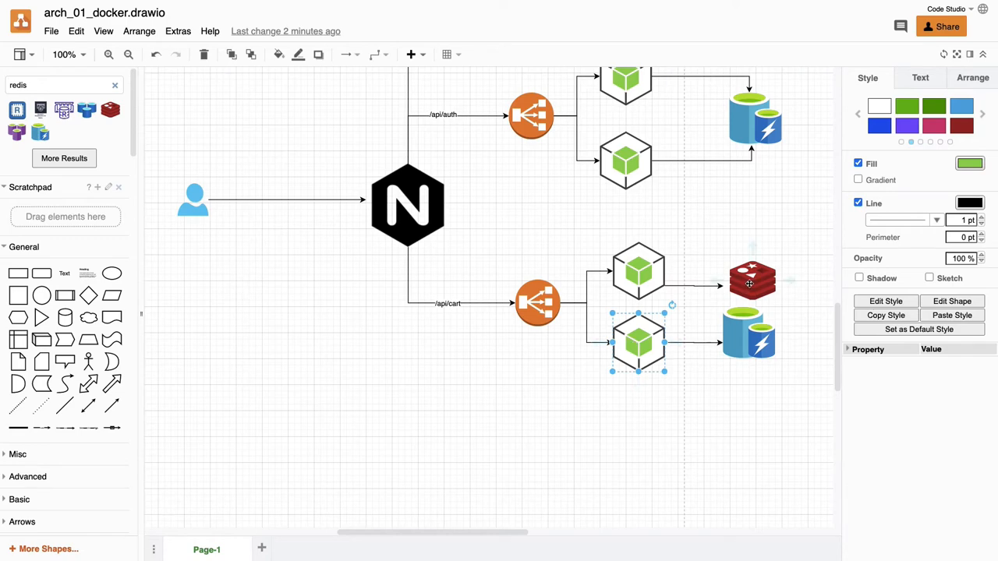
{"action": "left_click", "coordinate": [745, 225]}
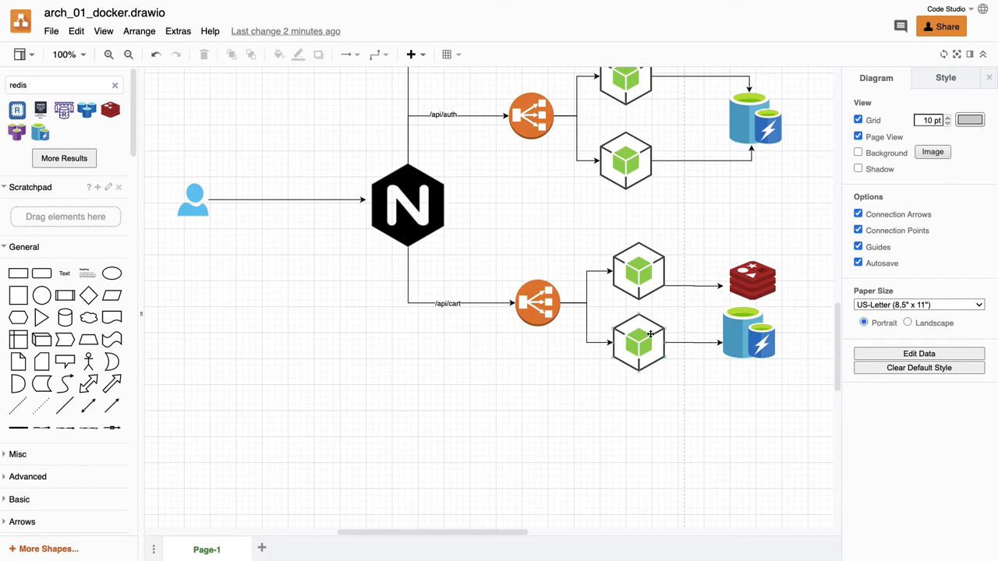
{"action": "left_click", "coordinate": [637, 272]}
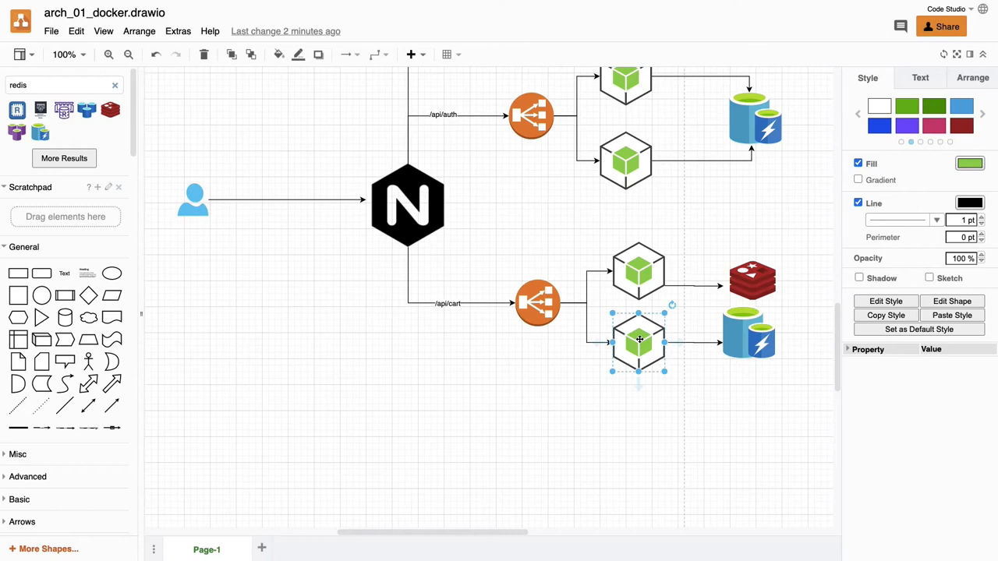
{"action": "left_click", "coordinate": [583, 403]}
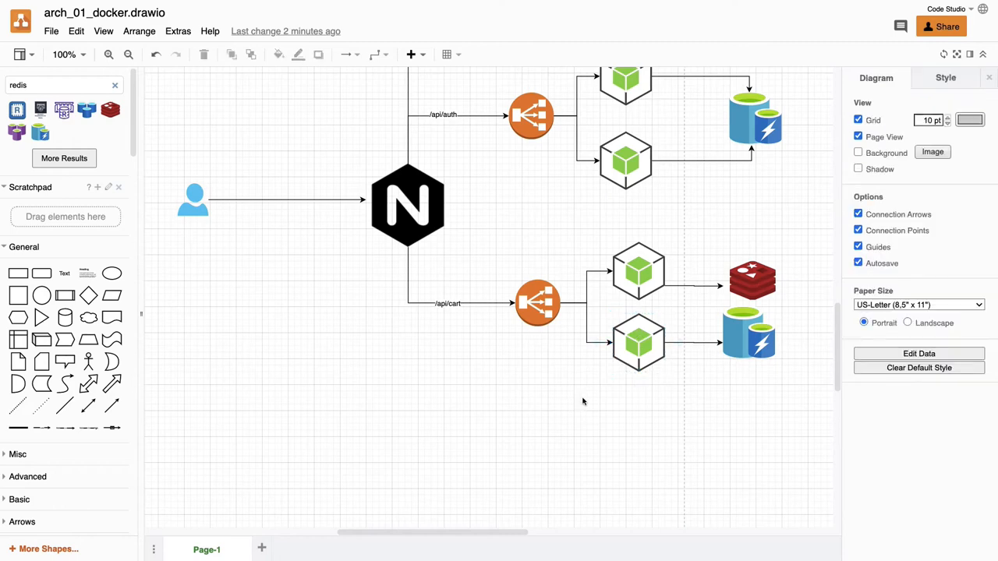
{"action": "mouse_move", "coordinate": [565, 315]}
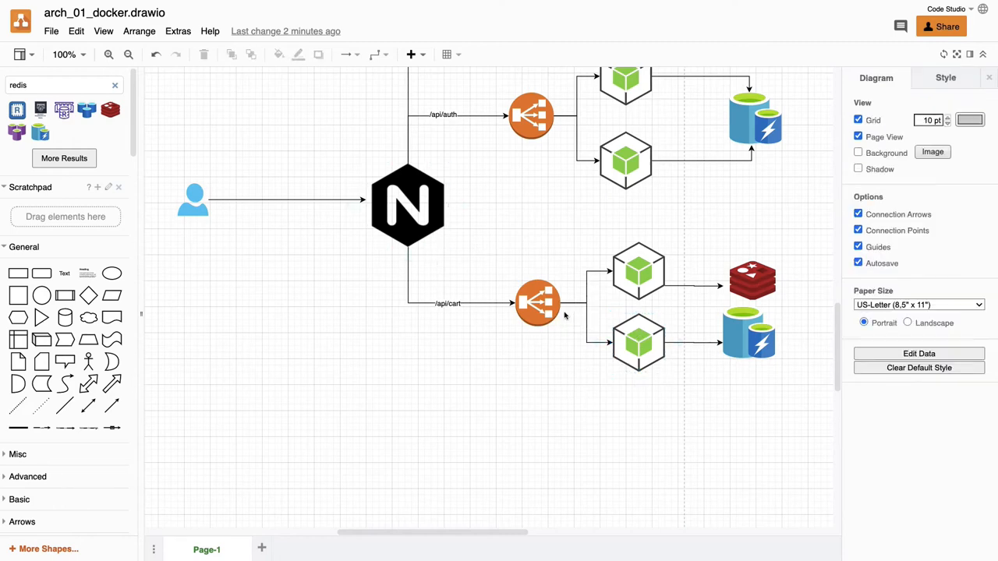
{"action": "left_click", "coordinate": [638, 272]}
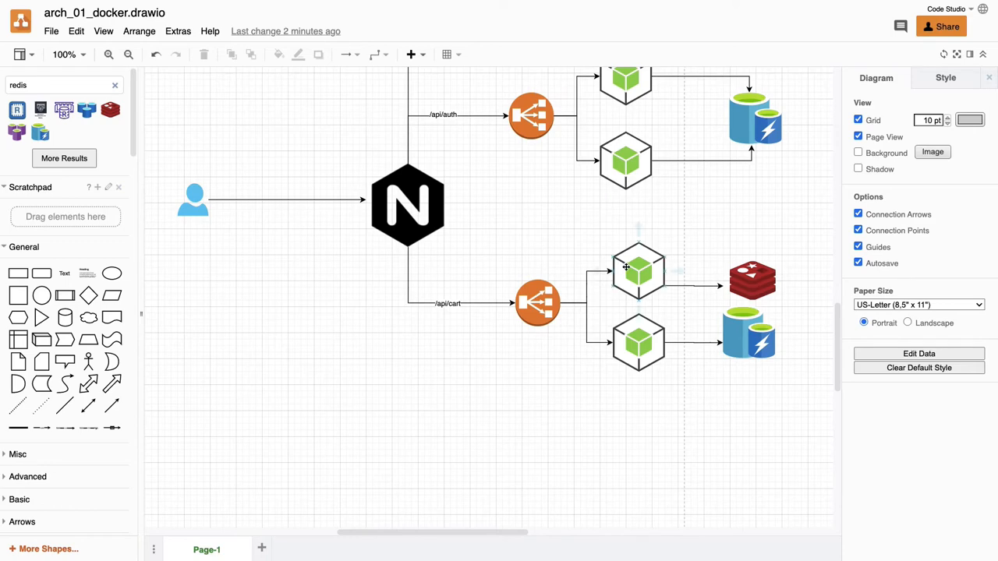
{"action": "left_click", "coordinate": [638, 341]}
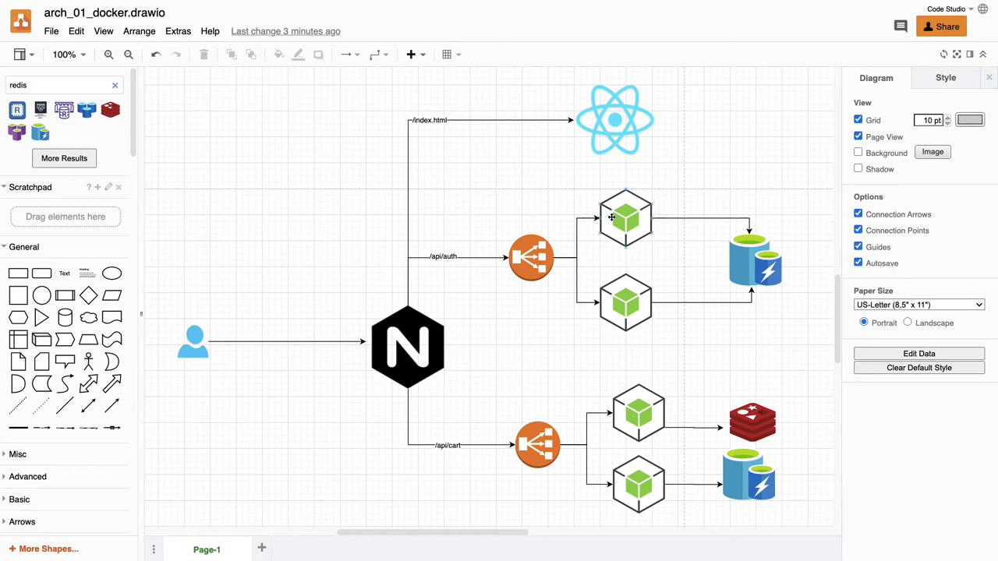
- Select and deselect the auth load balancer, then search the shape library for 'docker' whale icons
{"action": "left_click", "coordinate": [530, 257]}
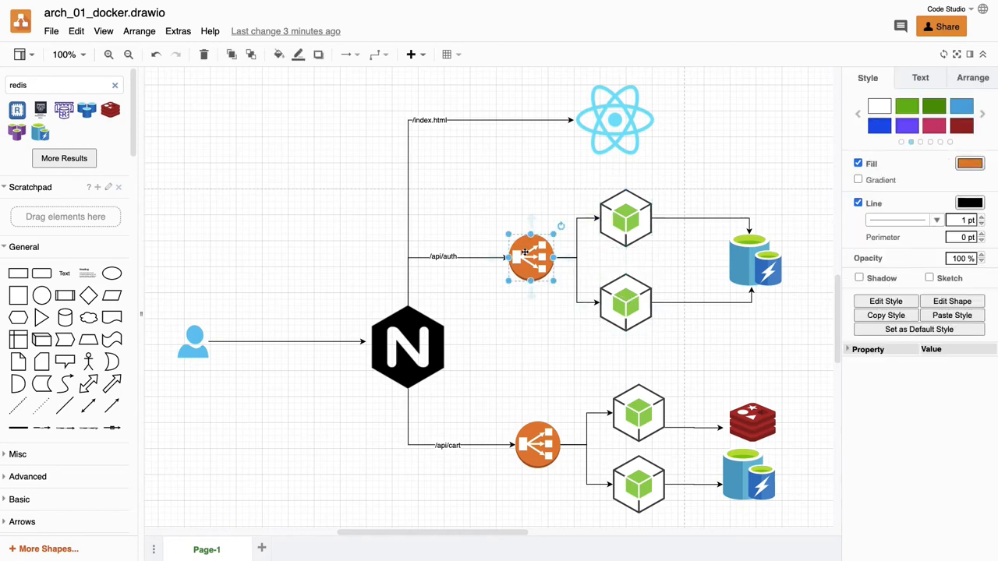
{"action": "left_click", "coordinate": [462, 268]}
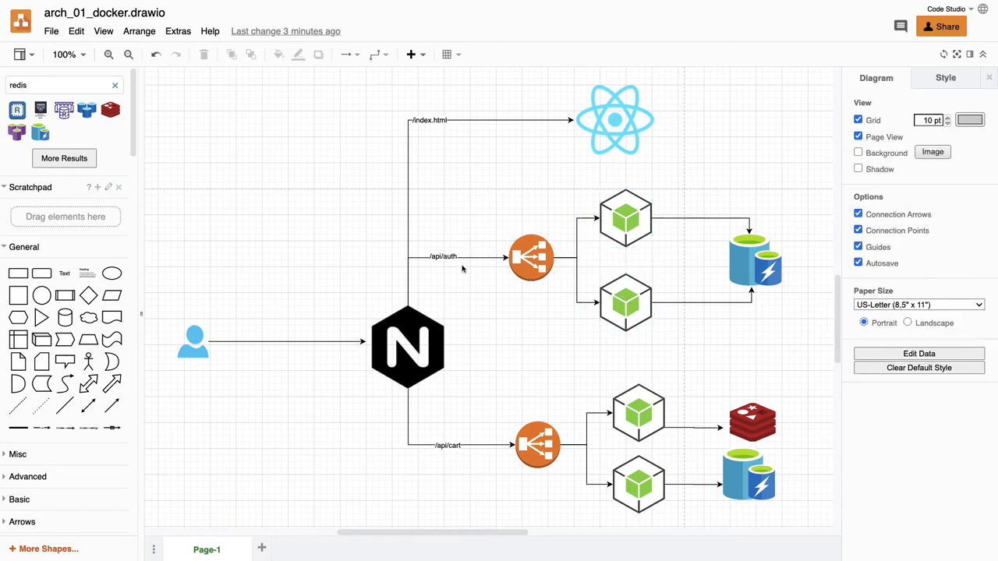
{"action": "left_click", "coordinate": [530, 256]}
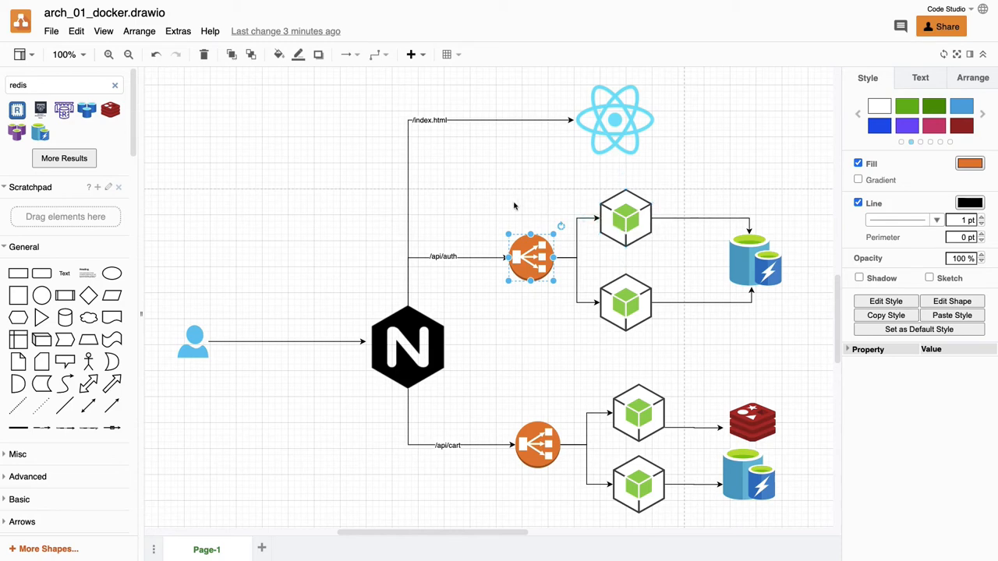
{"action": "left_click", "coordinate": [514, 205]}
{"action": "type", "text": "docker"}
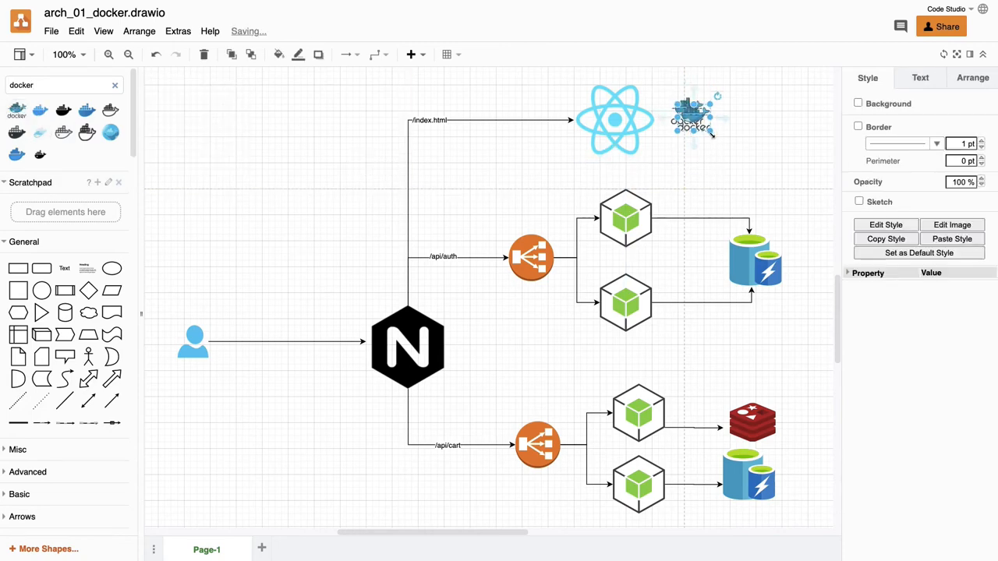
- Place Docker whale icons beside the four auth and cart microservices and the NGINX node
{"action": "left_click_drag", "start_coordinate": [689, 117], "coordinate": [667, 190]}
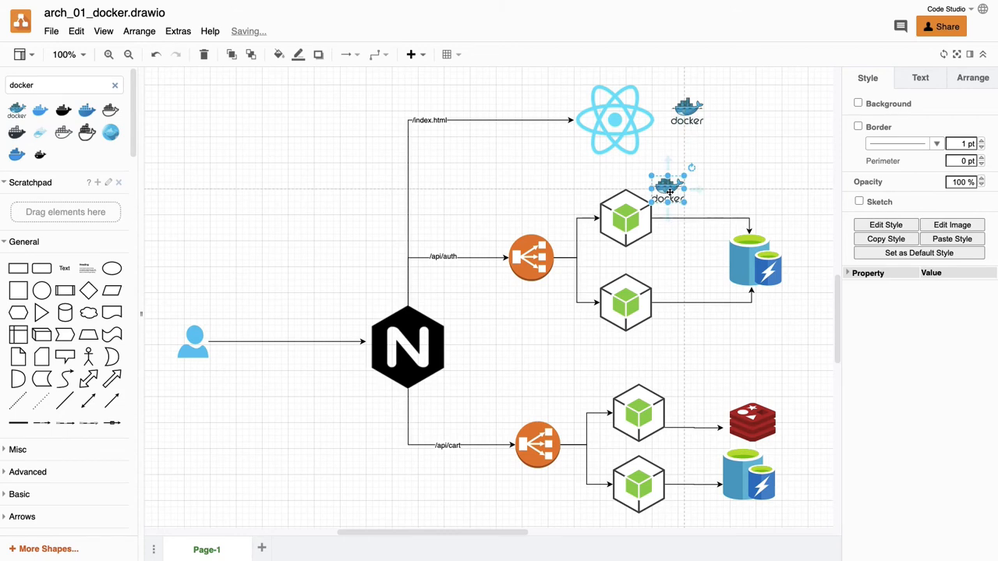
{"action": "left_click_drag", "start_coordinate": [668, 190], "coordinate": [674, 289]}
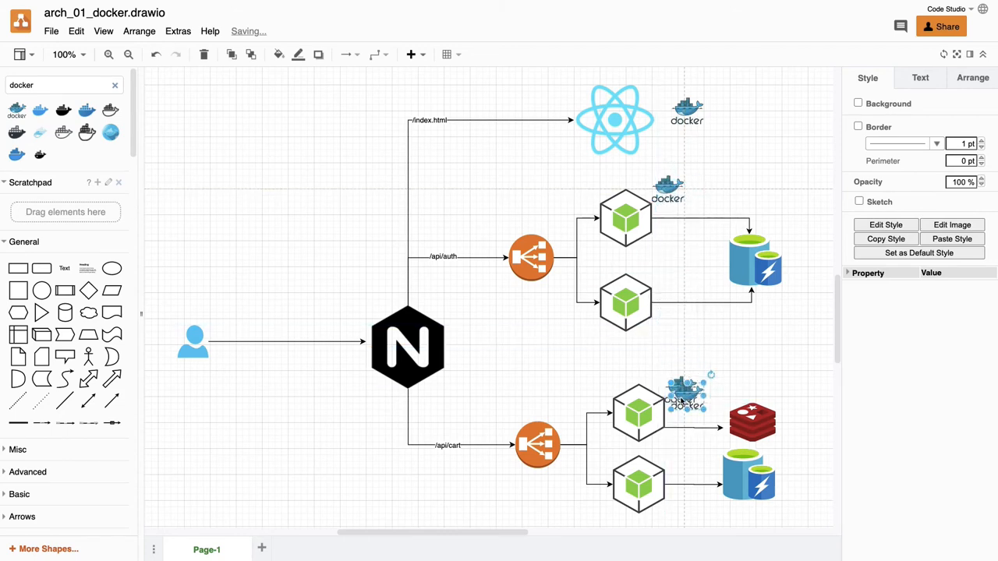
{"action": "left_click_drag", "start_coordinate": [685, 396], "coordinate": [685, 513]}
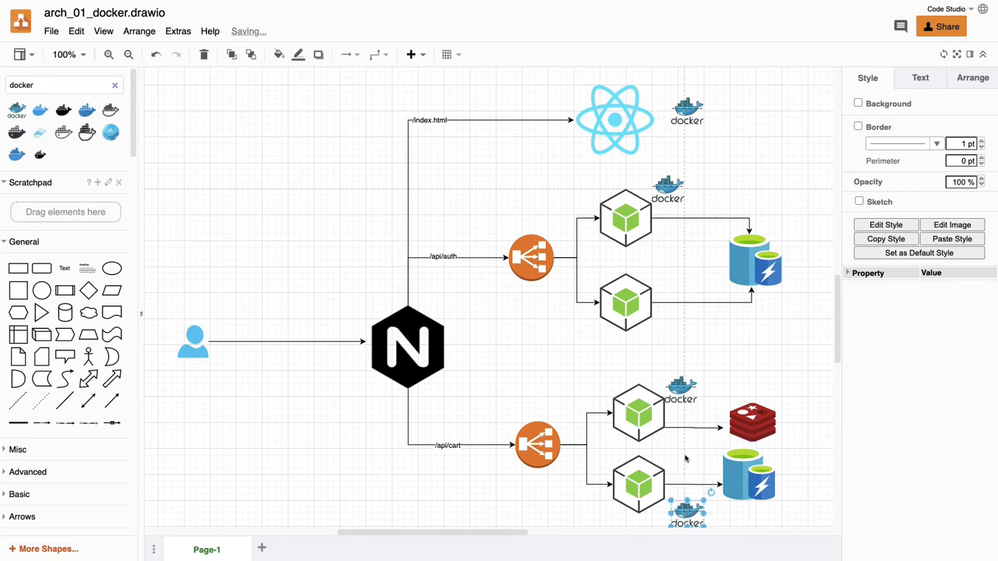
{"action": "left_click_drag", "start_coordinate": [686, 515], "coordinate": [690, 393]}
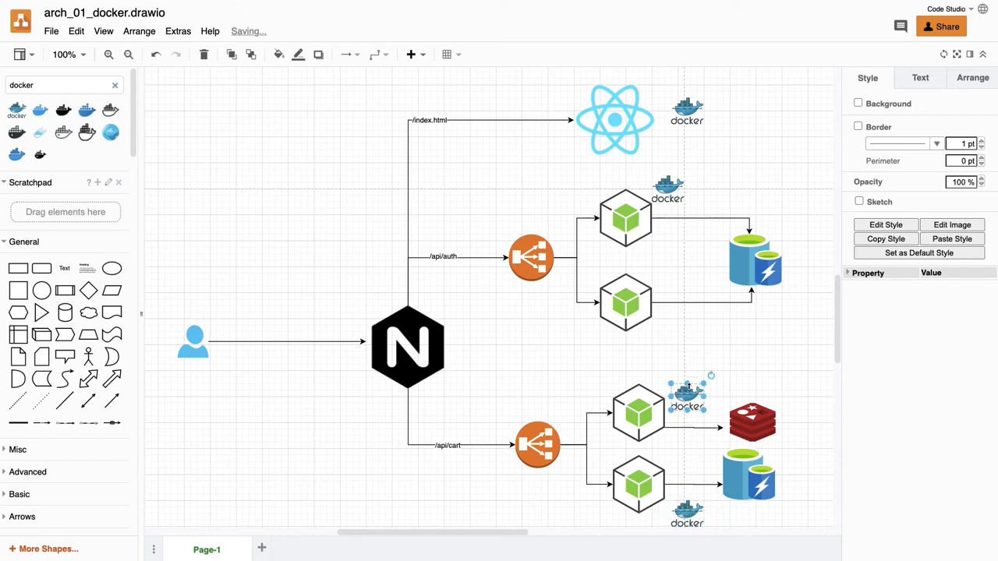
{"action": "left_click_drag", "start_coordinate": [686, 397], "coordinate": [672, 278]}
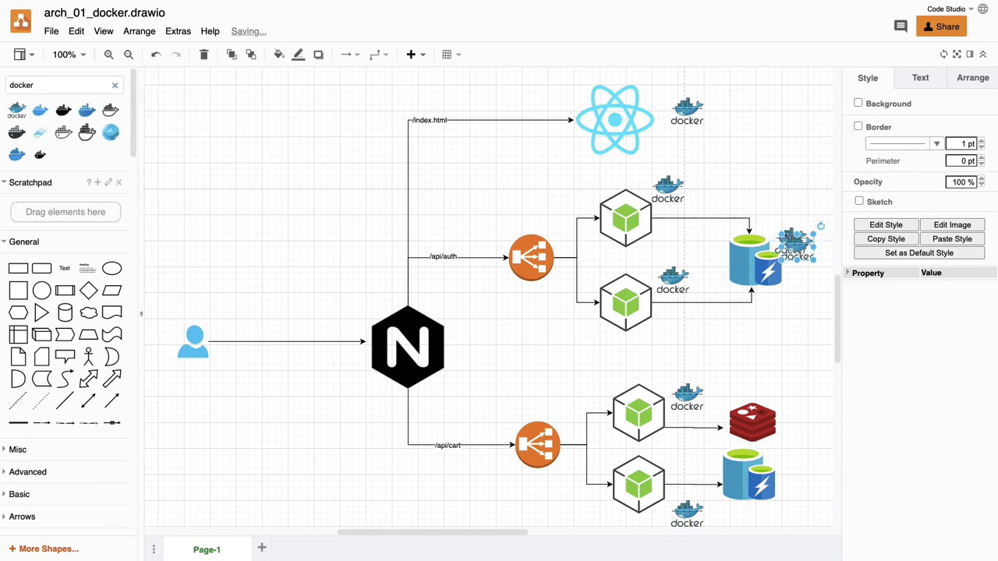
{"action": "left_click_drag", "start_coordinate": [795, 249], "coordinate": [368, 299]}
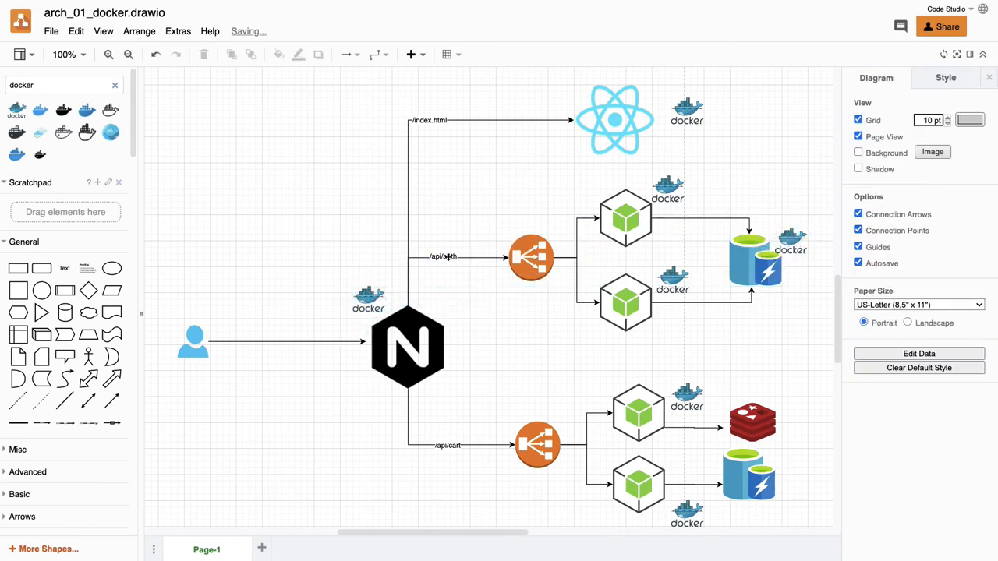
{"action": "left_click", "coordinate": [615, 118]}
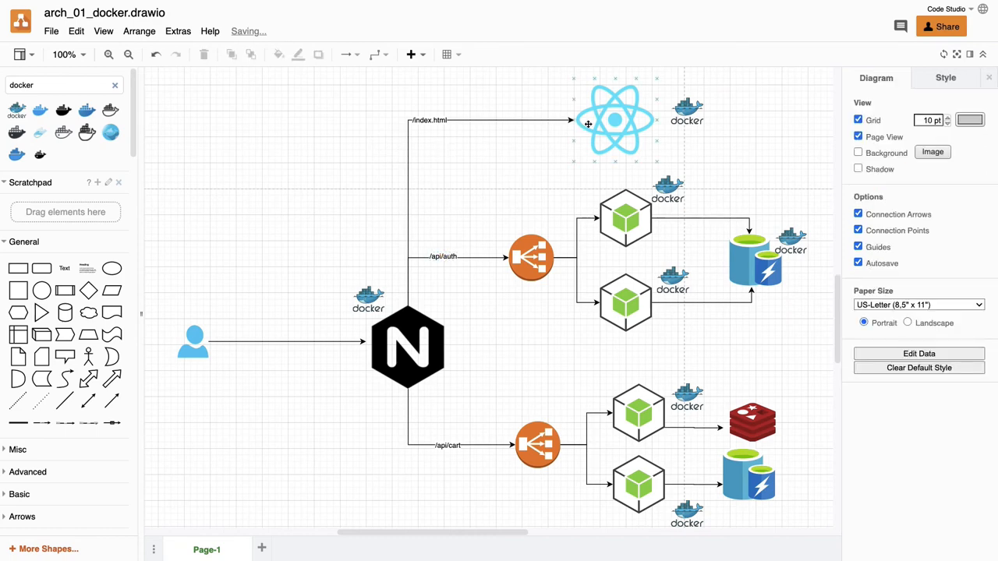
{"action": "left_click", "coordinate": [615, 118]}
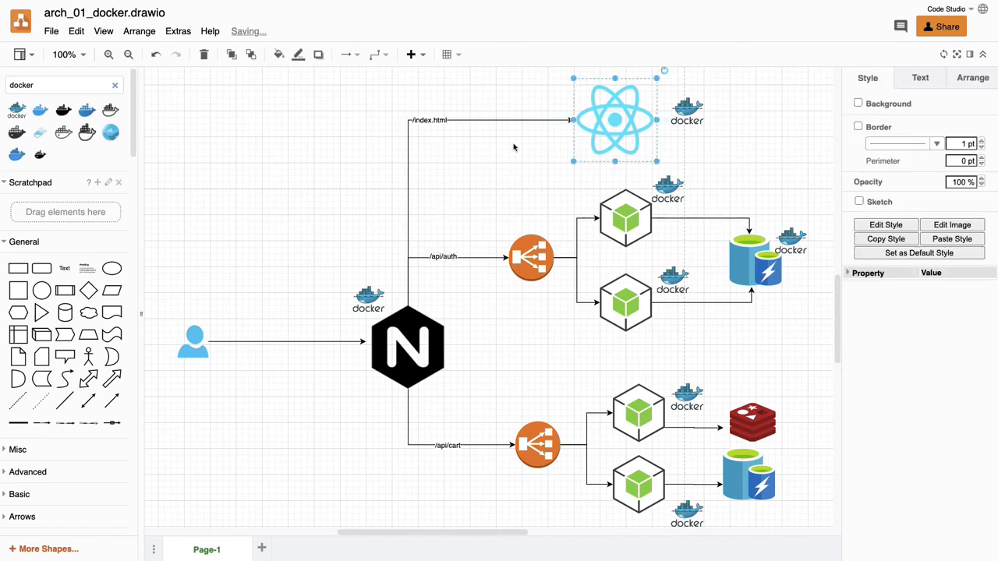
{"action": "left_click", "coordinate": [531, 259]}
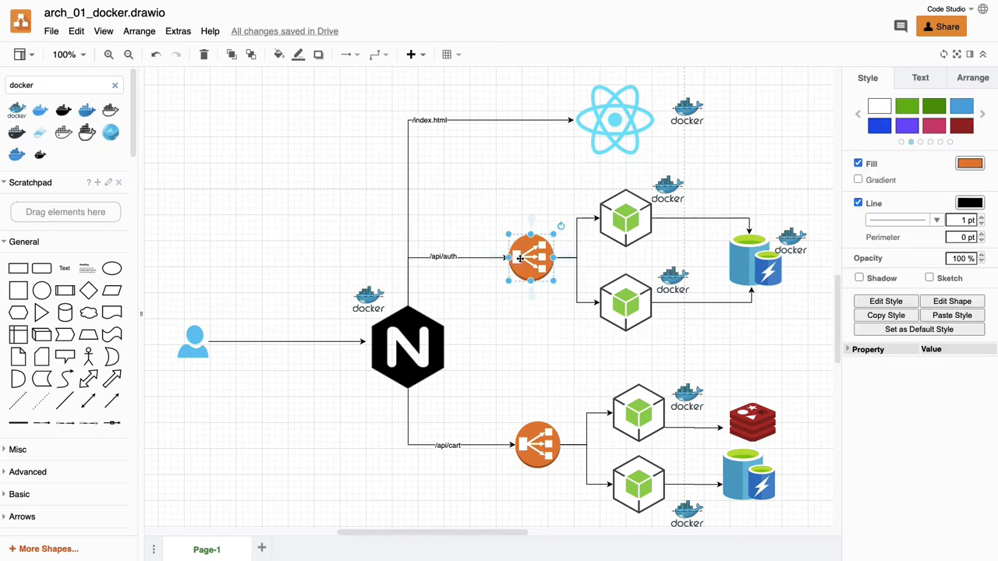
{"action": "left_click", "coordinate": [527, 289]}
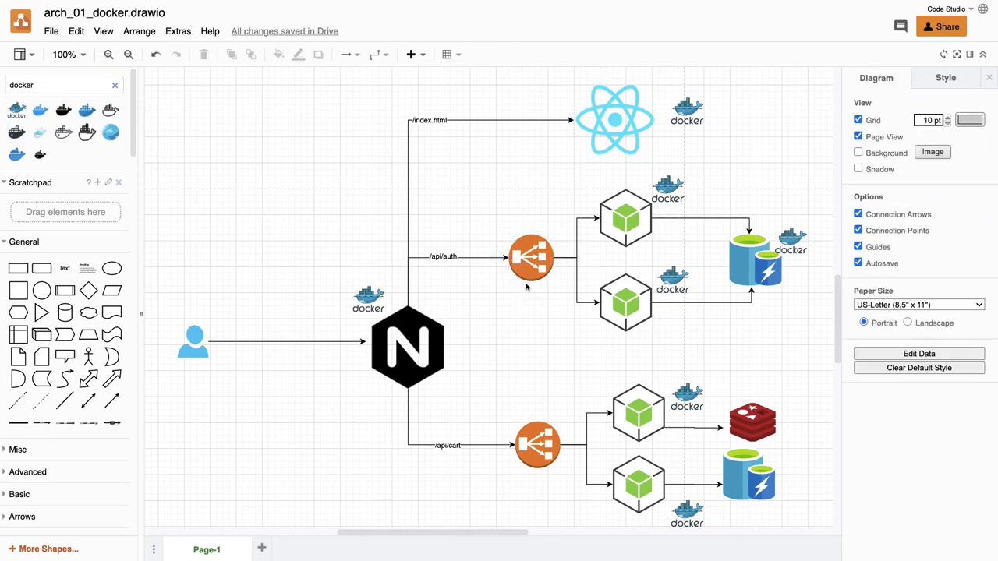
{"action": "left_click", "coordinate": [531, 257]}
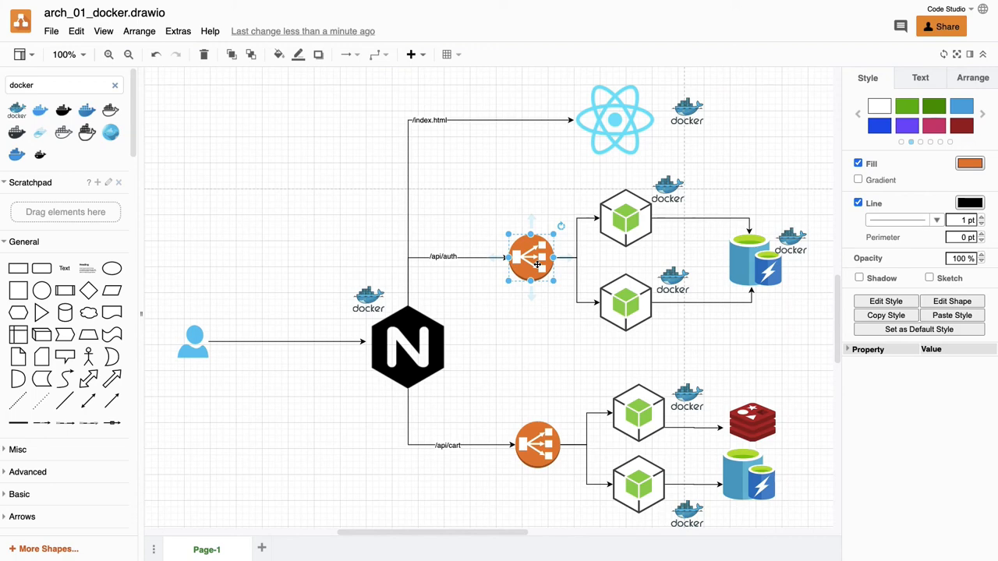
{"action": "left_click", "coordinate": [409, 346]}
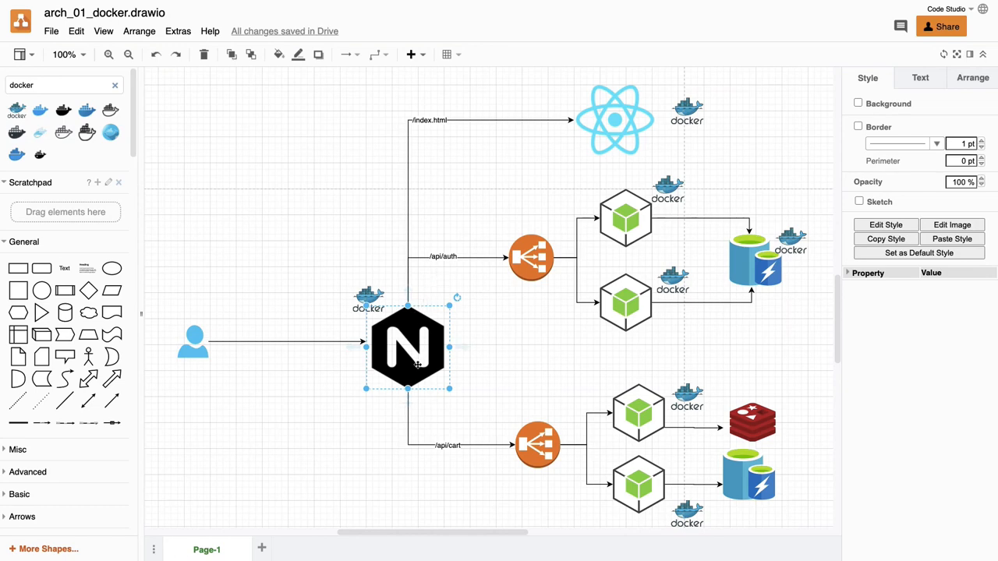
{"action": "mouse_move", "coordinate": [533, 121]}
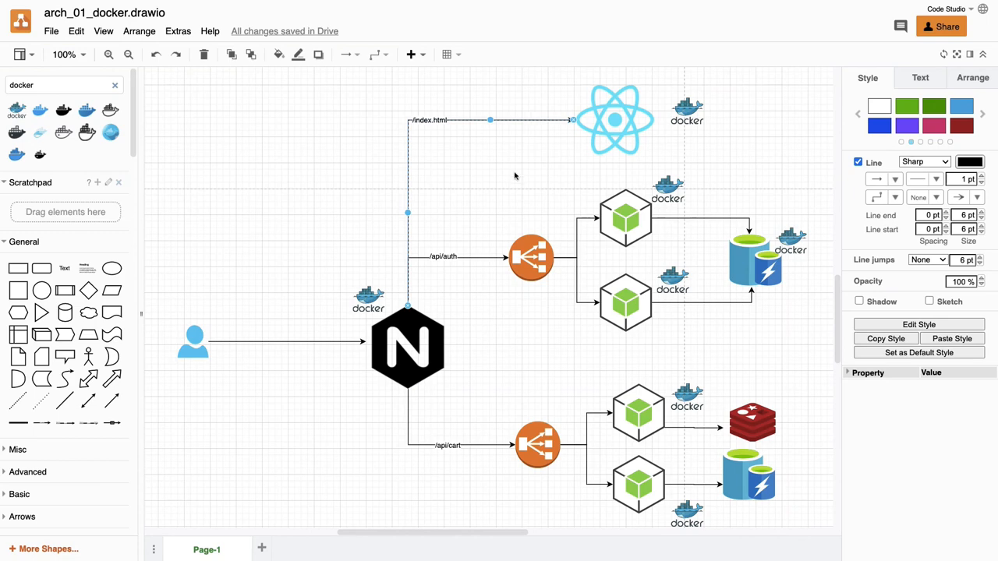
{"action": "left_click", "coordinate": [407, 346]}
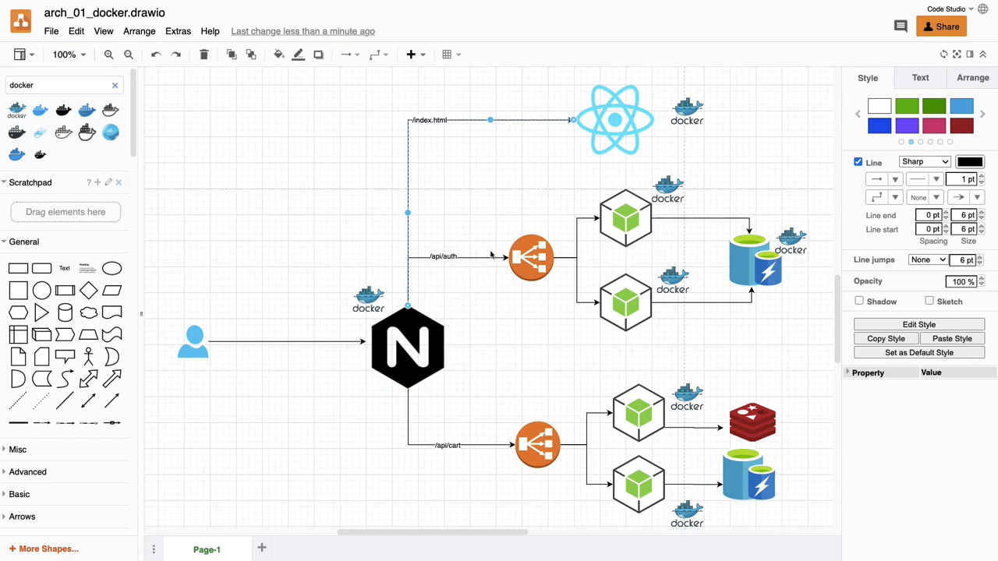
{"action": "left_click", "coordinate": [624, 302]}
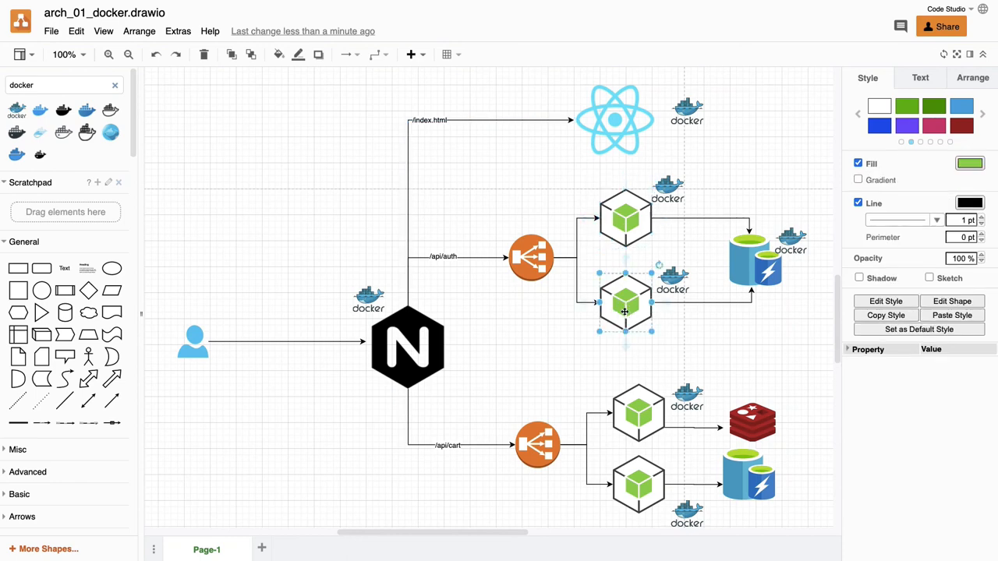
{"action": "left_click", "coordinate": [623, 219]}
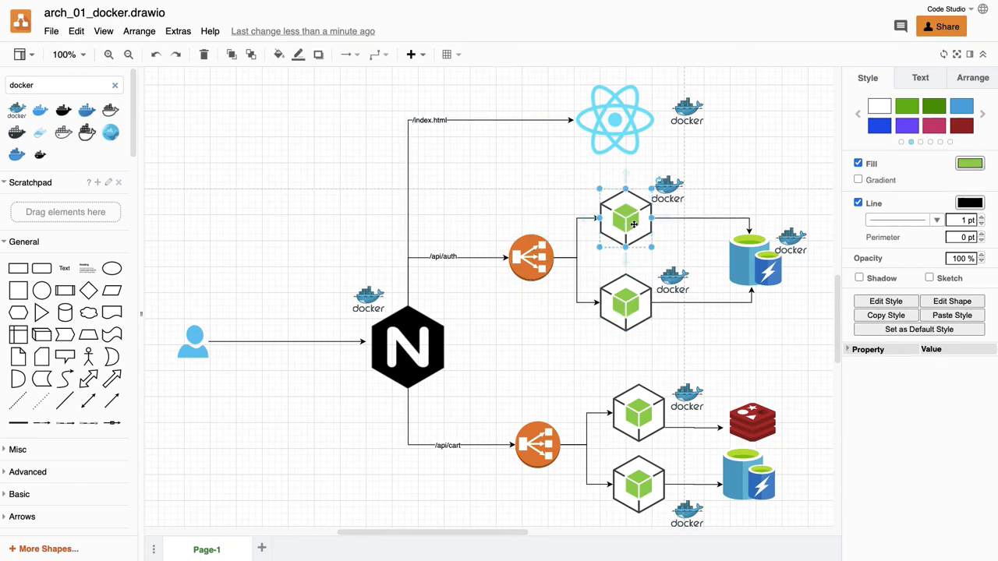
{"action": "mouse_move", "coordinate": [637, 260]}
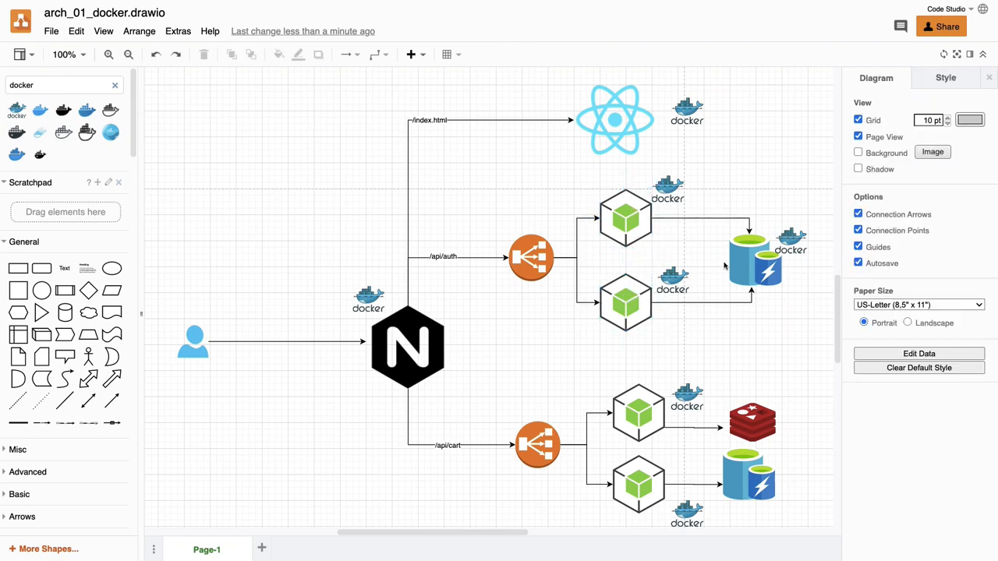
{"action": "left_click", "coordinate": [755, 262]}
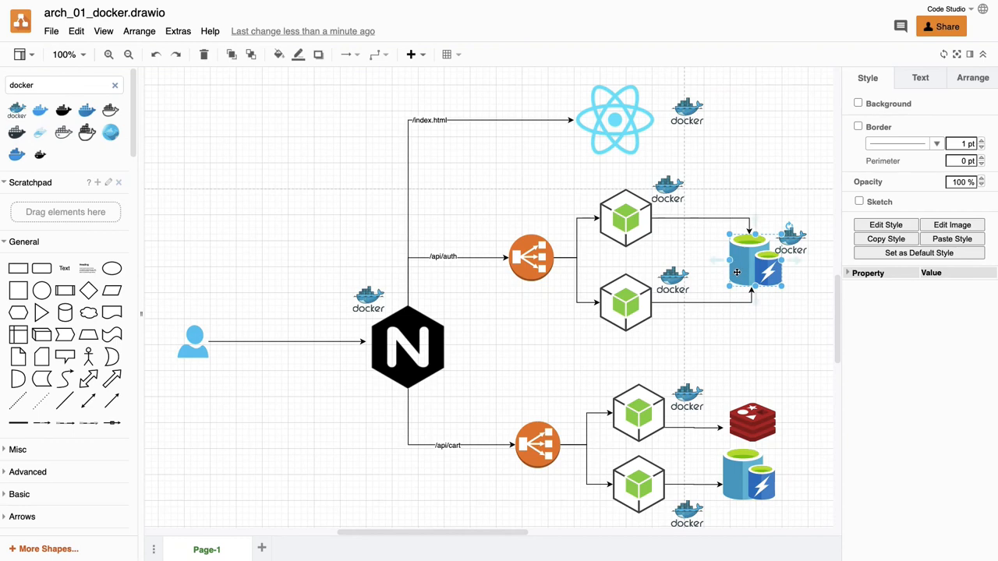
{"action": "left_click", "coordinate": [751, 424]}
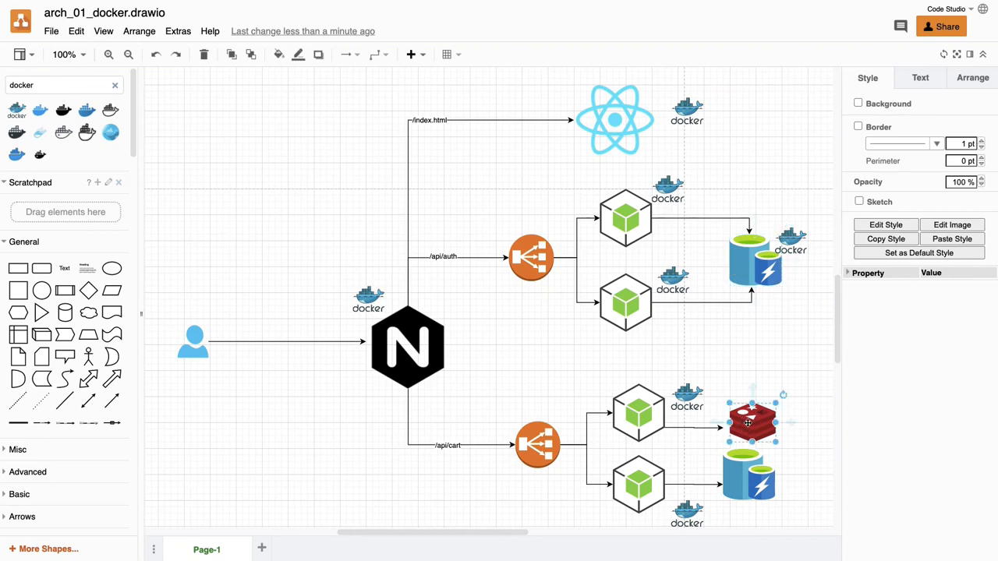
{"action": "left_click", "coordinate": [586, 347]}
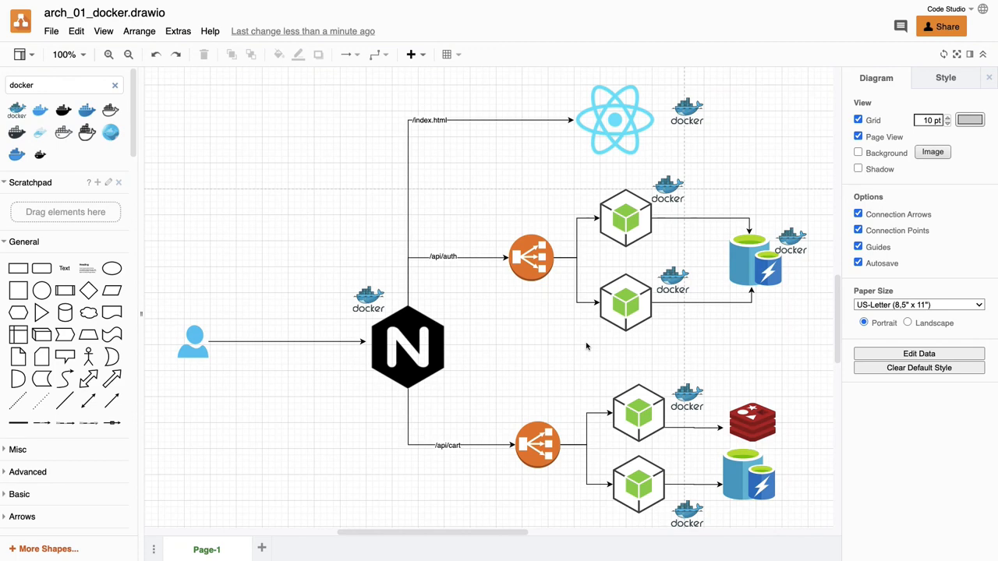
{"action": "mouse_move", "coordinate": [302, 124]}
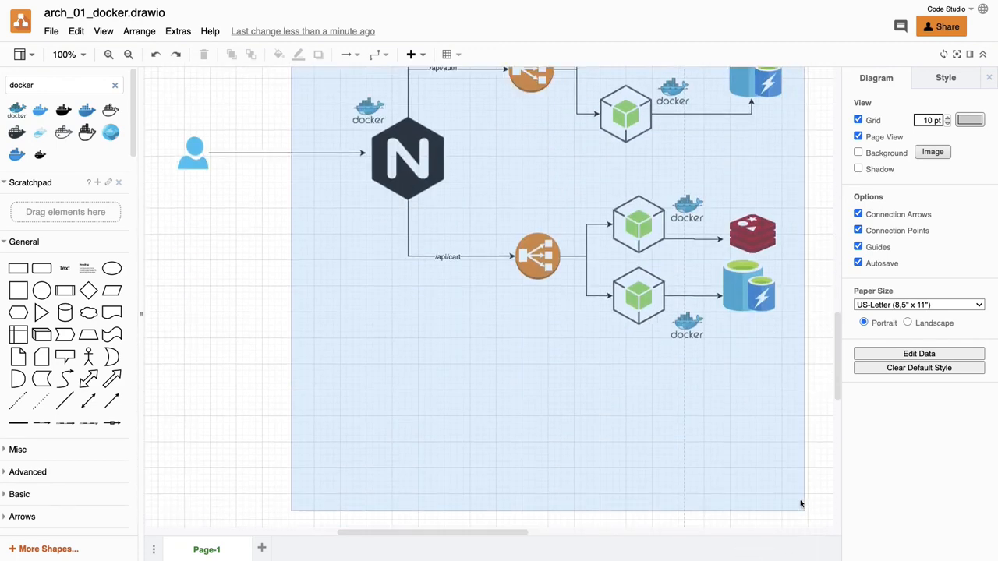
{"action": "scroll", "scroll_direction": "up", "scroll_amount": 3}
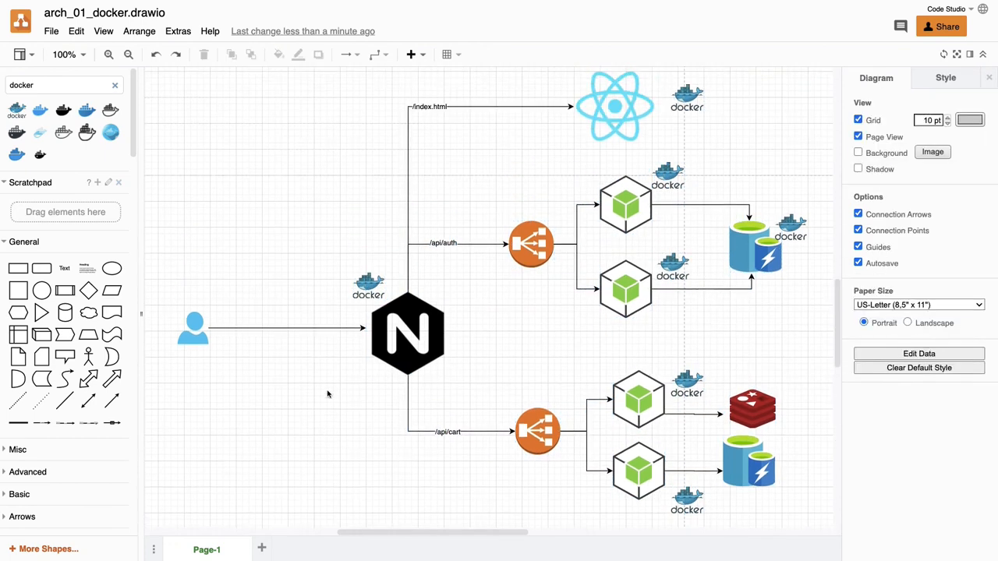
{"action": "scroll", "scroll_direction": "down", "scroll_amount": 3}
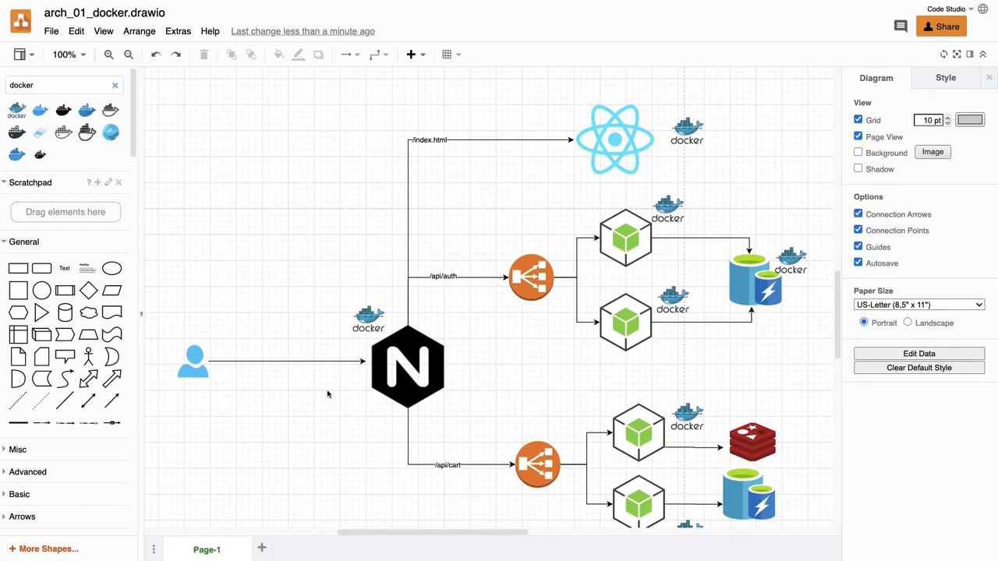